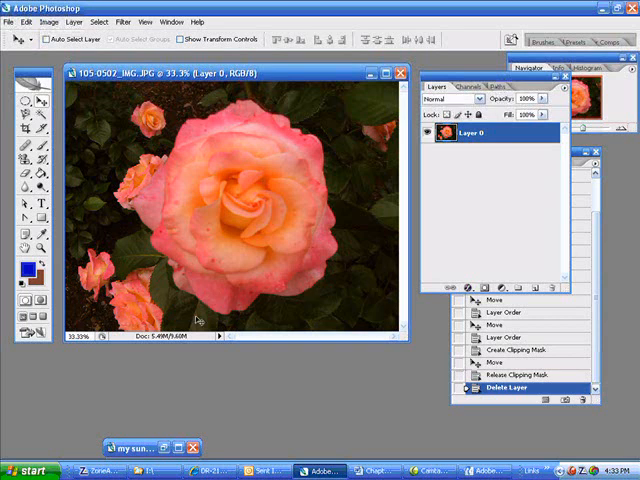
pyautogui.moveTo(313, 391)
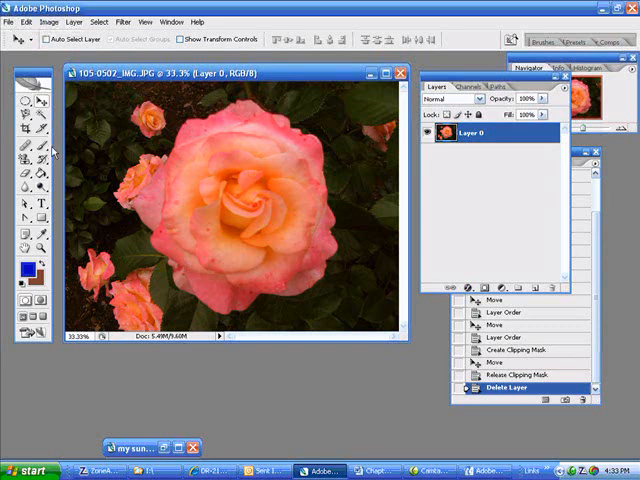
# Type FLOWER as a new text layer left of the rose's centre
pyautogui.click(37, 203)
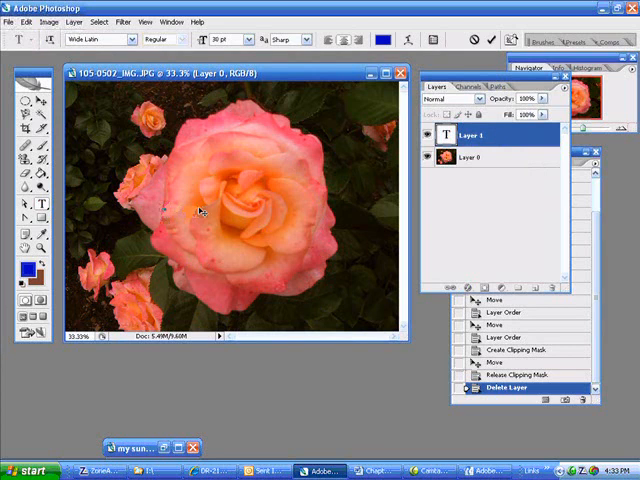
pyautogui.write('FLO')
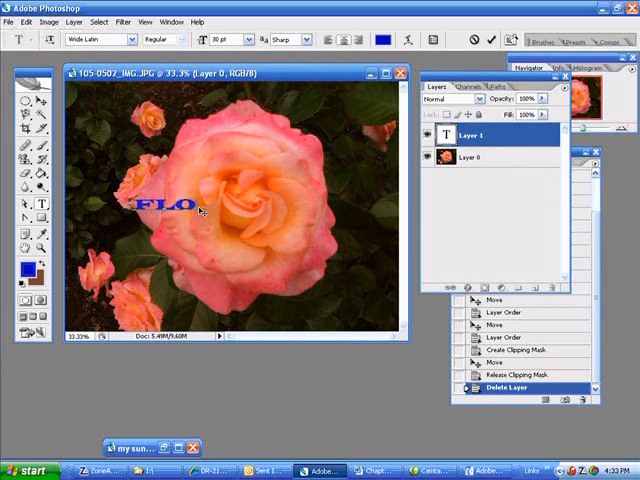
pyautogui.write('WER')
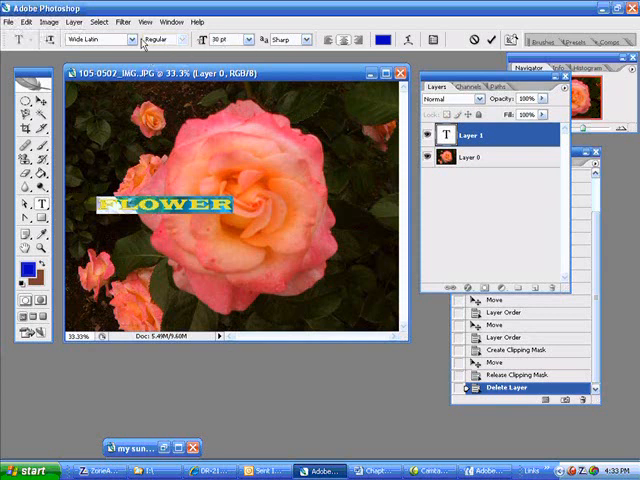
# Set the FLOWER text's font family to Croobie
pyautogui.click(95, 39)
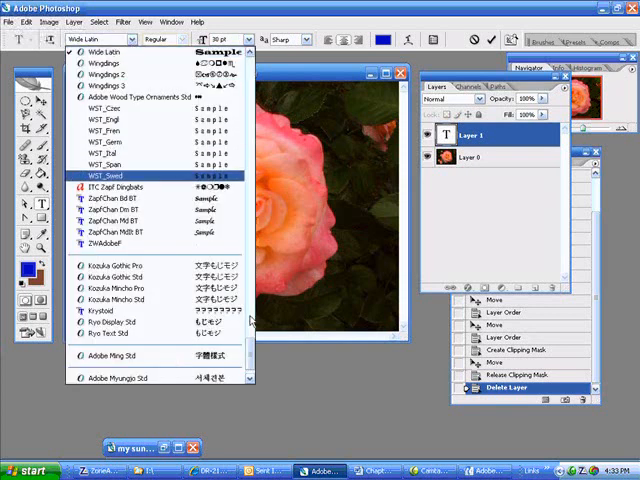
pyautogui.scroll(3)
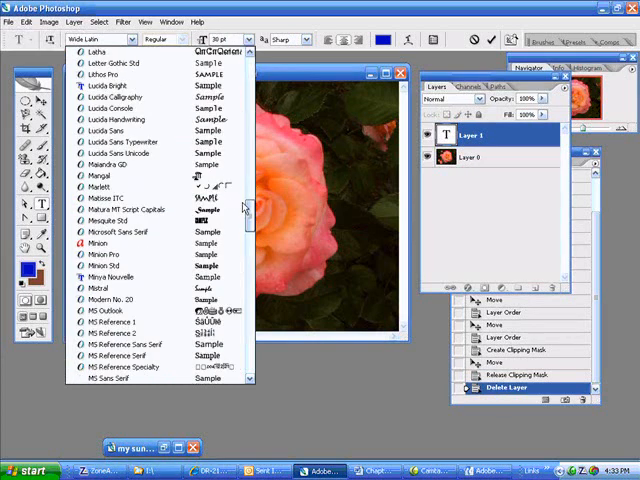
pyautogui.scroll(3)
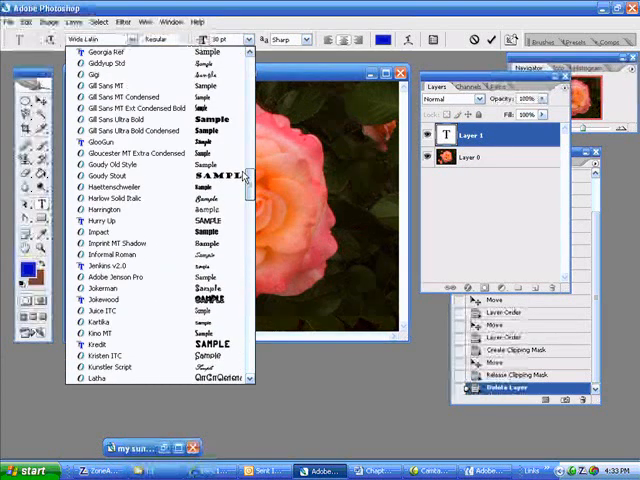
pyautogui.scroll(3)
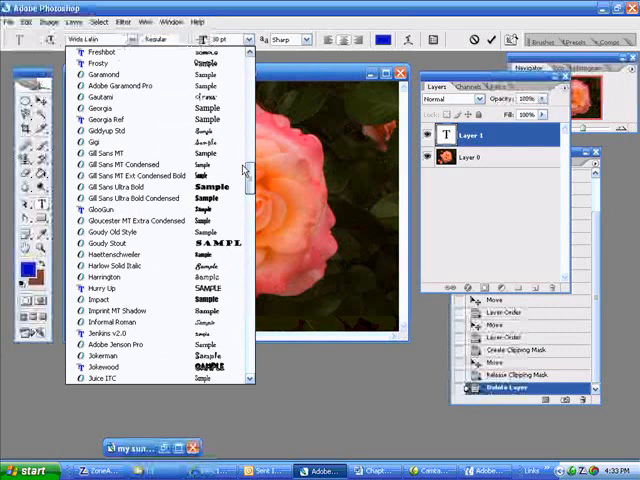
pyautogui.scroll(3)
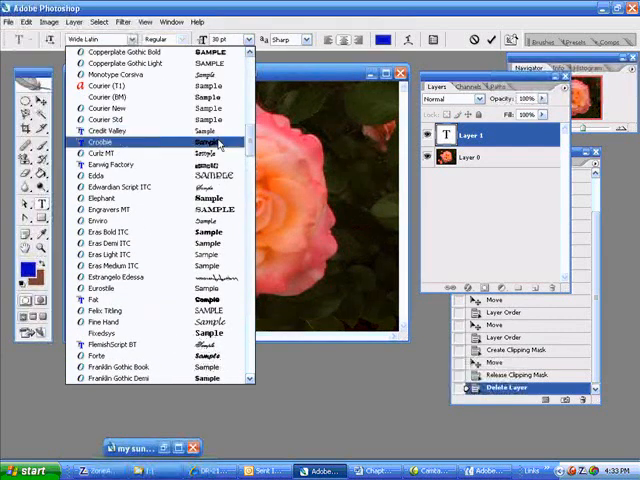
pyautogui.click(118, 141)
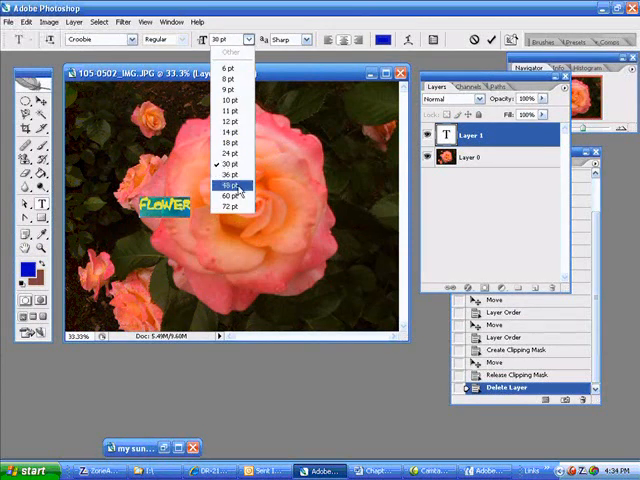
# Increase the FLOWER text size to 48 points, then larger still
pyautogui.click(230, 185)
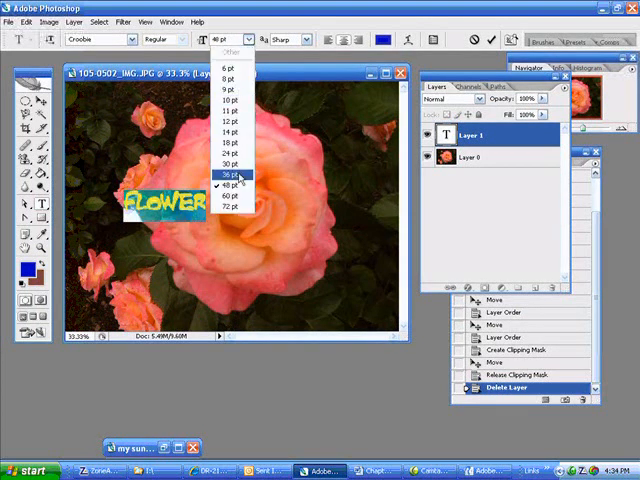
pyautogui.click(228, 184)
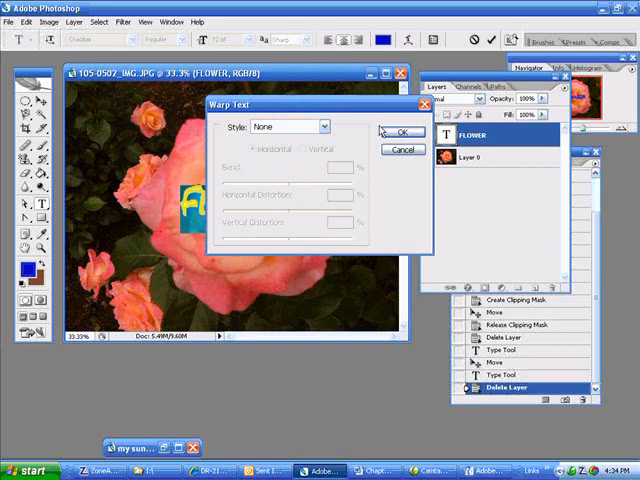
# Apply a Flag-style warp to the FLOWER text
pyautogui.click(318, 126)
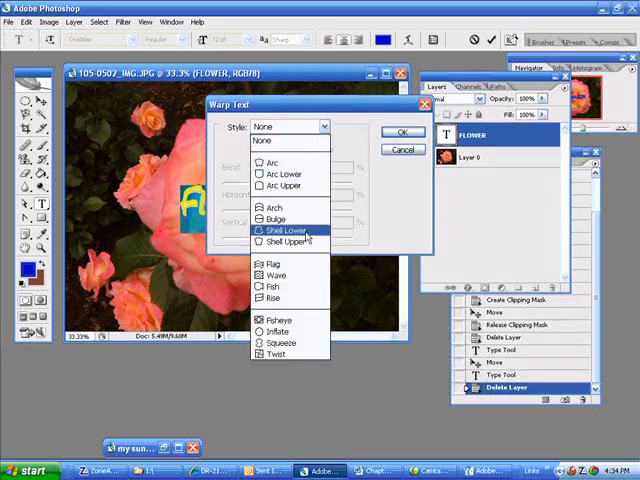
pyautogui.click(277, 264)
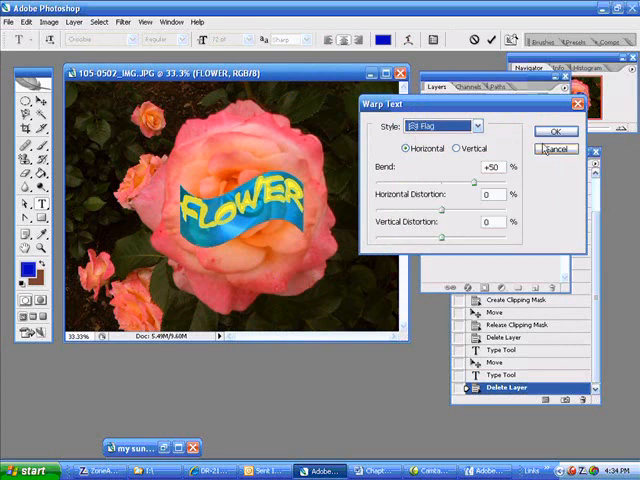
pyautogui.click(555, 131)
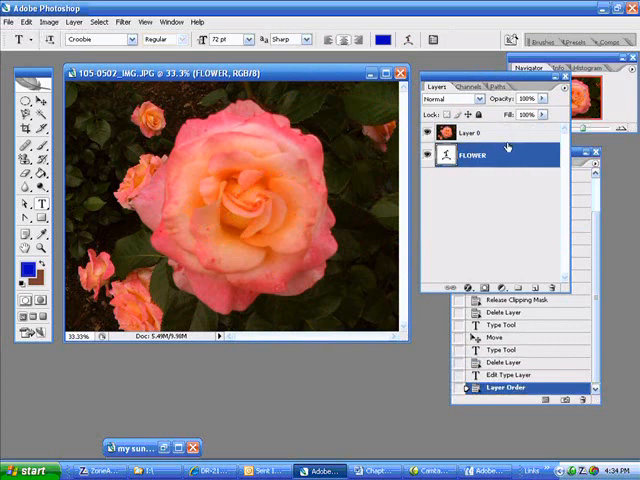
# Clip the rose photo layer (Layer 0) to the FLOWER text layer
pyautogui.click(490, 132)
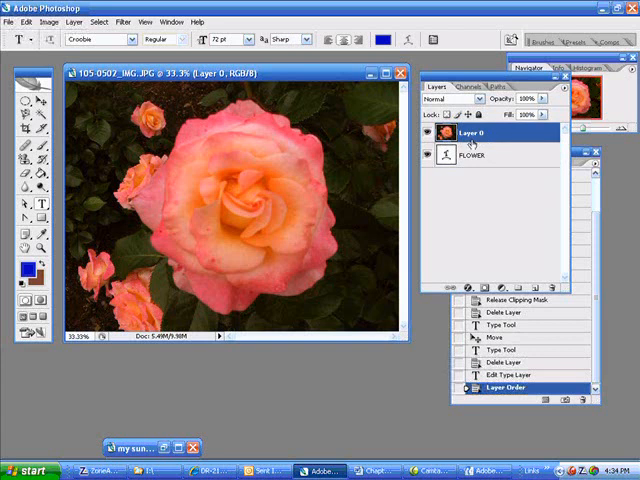
pyautogui.rightClick(475, 132)
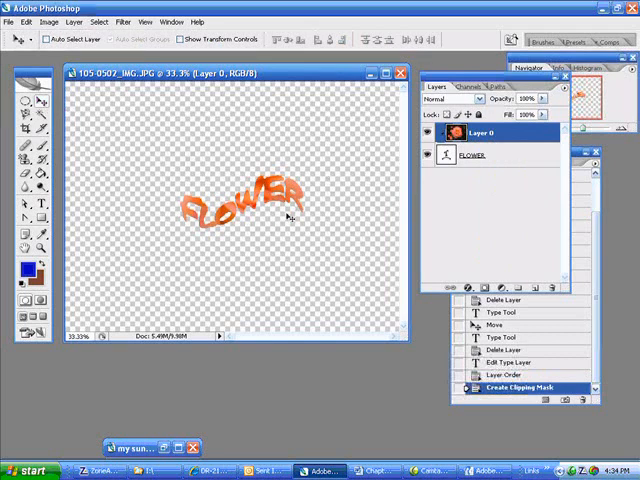
# Select the FLOWER text layer and drag the letters to a new canvas position
pyautogui.click(485, 155)
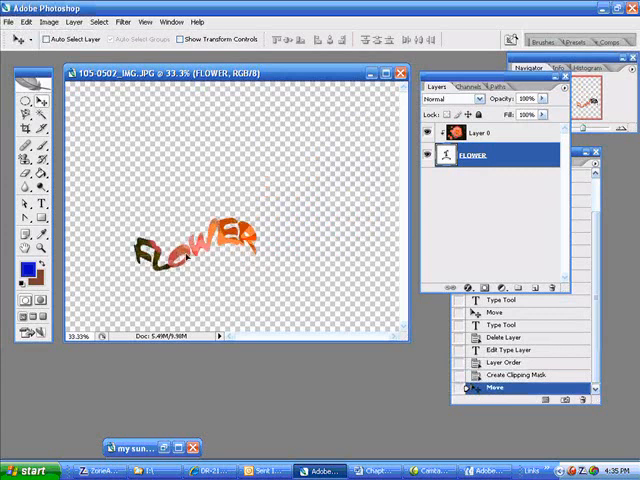
pyautogui.moveTo(200, 240); pyautogui.dragTo(175, 160)
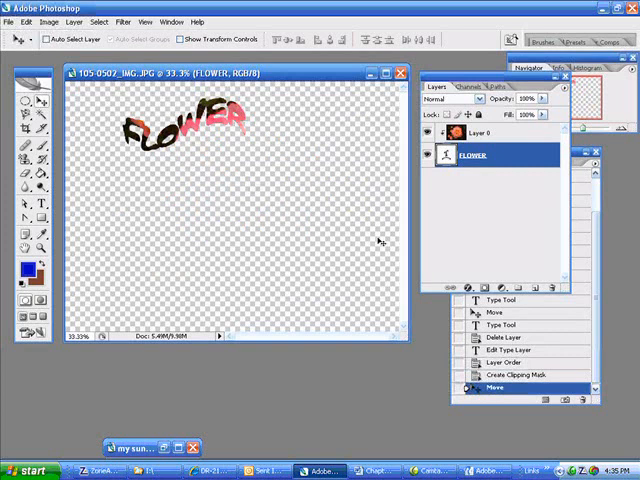
pyautogui.click(176, 39)
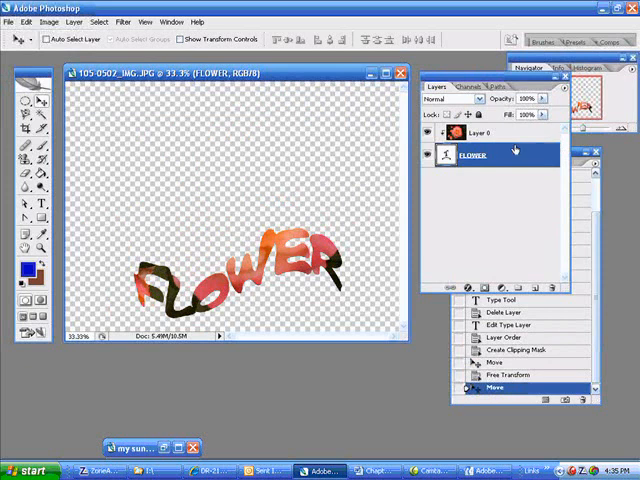
pyautogui.moveTo(508, 145)
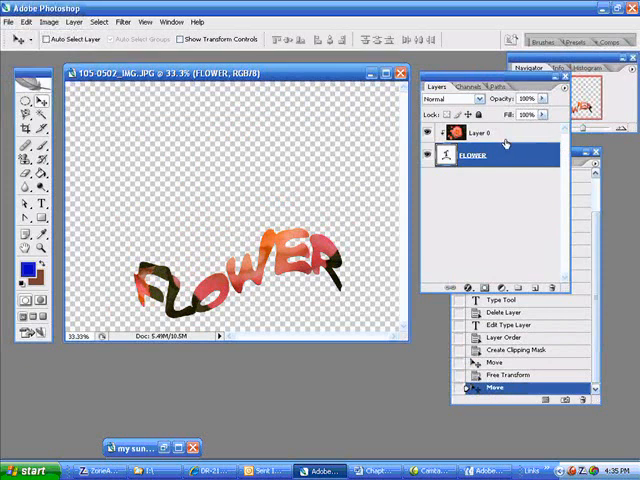
pyautogui.rightClick(475, 133)
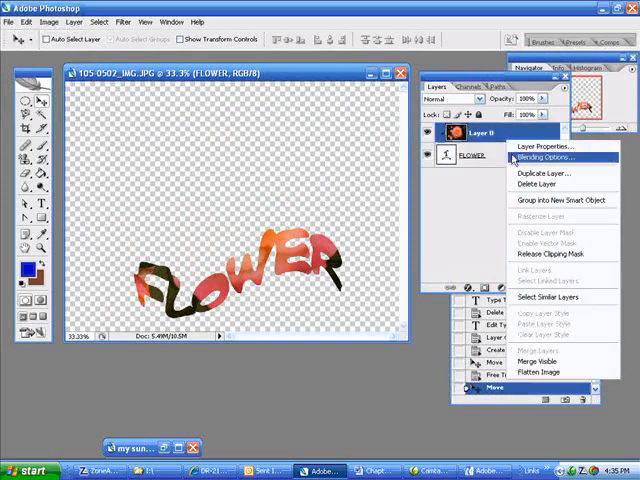
pyautogui.moveTo(548, 254)
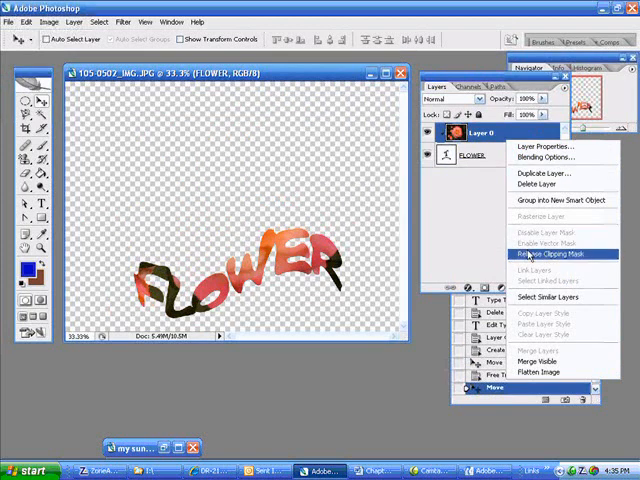
pyautogui.click(543, 253)
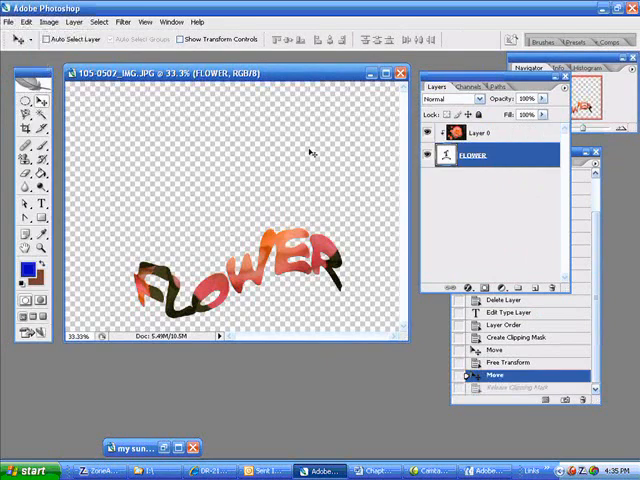
pyautogui.click(490, 133)
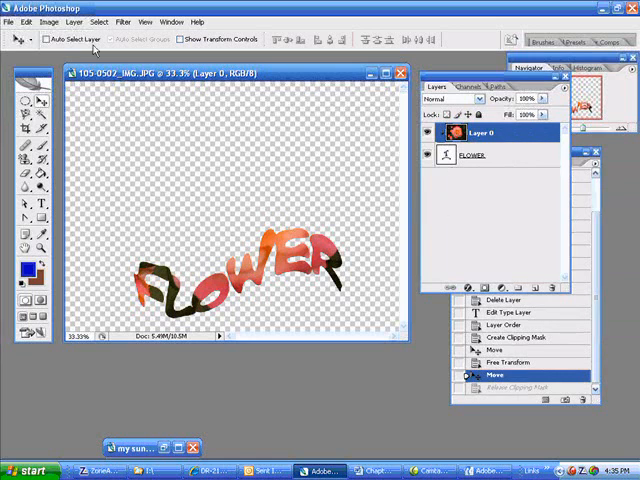
# Merge the FLOWER text and clipped rose photo with Layer > Merge Visible
pyautogui.click(71, 22)
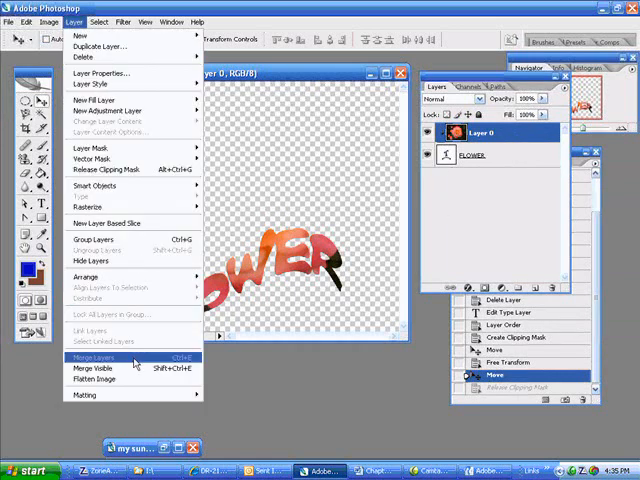
pyautogui.click(95, 357)
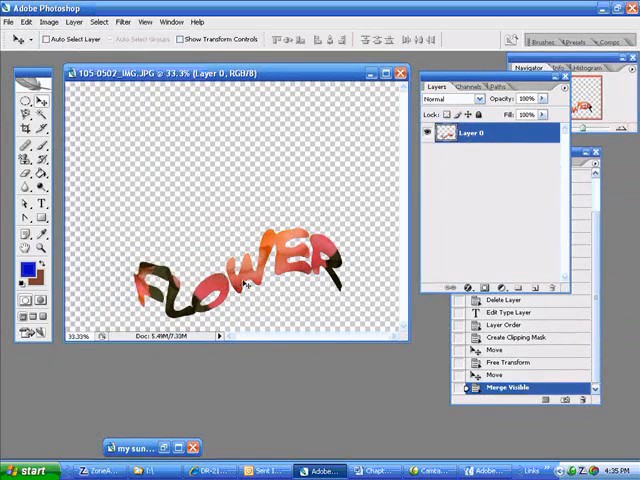